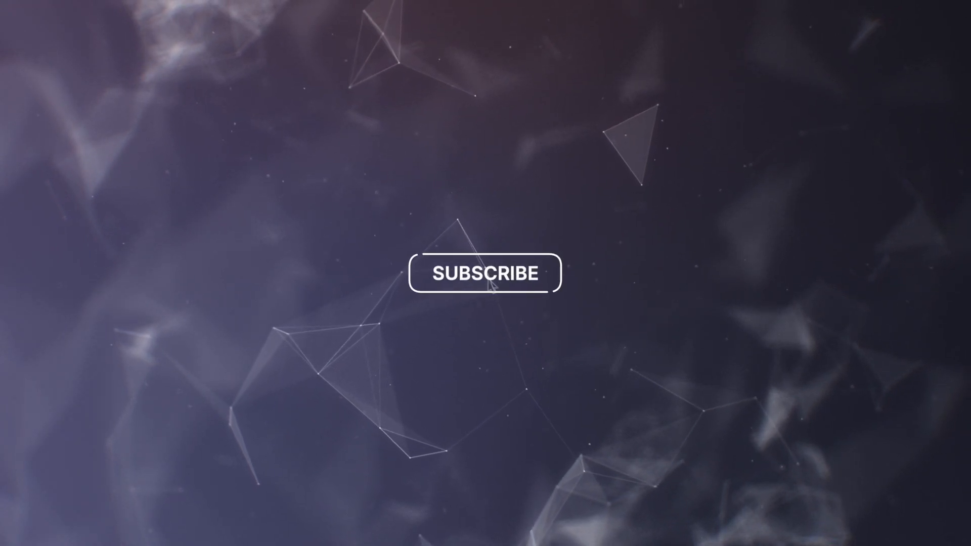
click(485, 273)
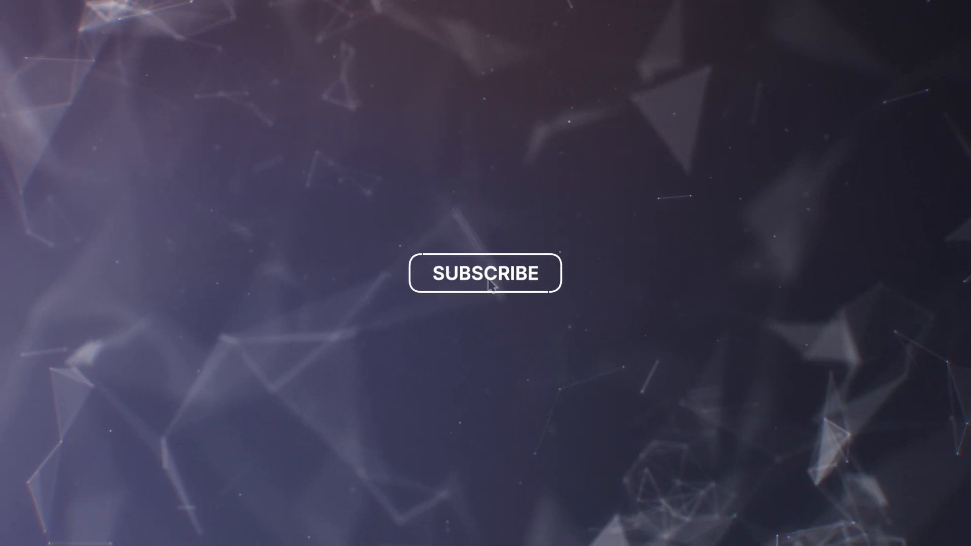
click(486, 273)
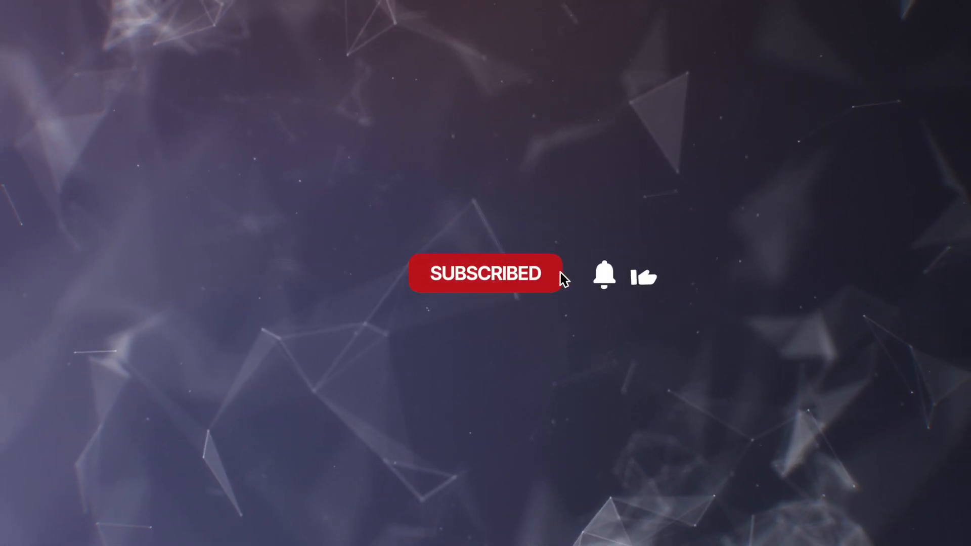